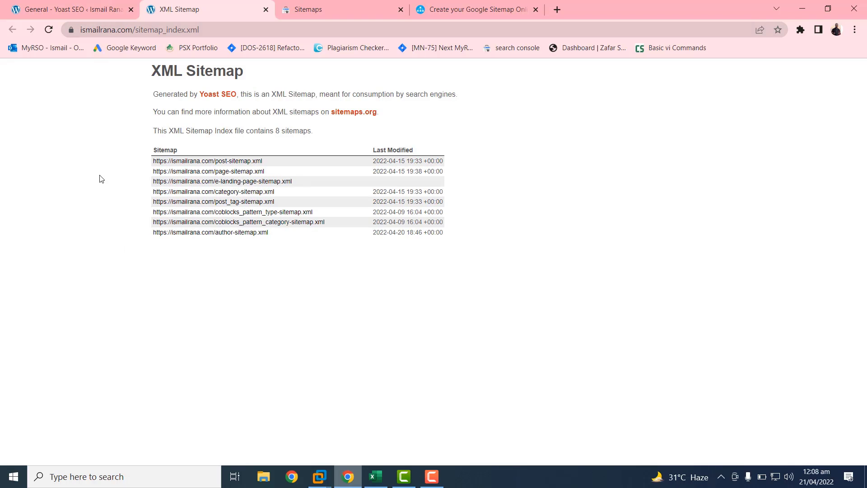
Step: Copy the page-sitemap link and select sitemap_index.xml in the address bar
left_click(210, 29)
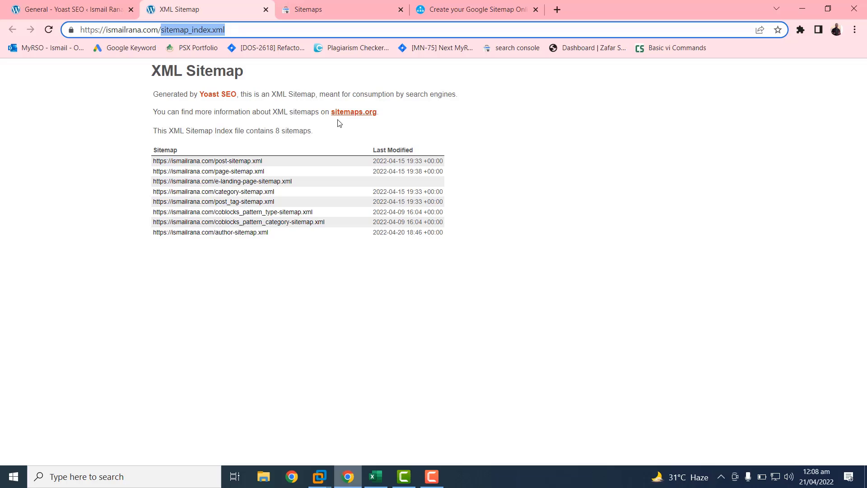
mouse_move(354, 272)
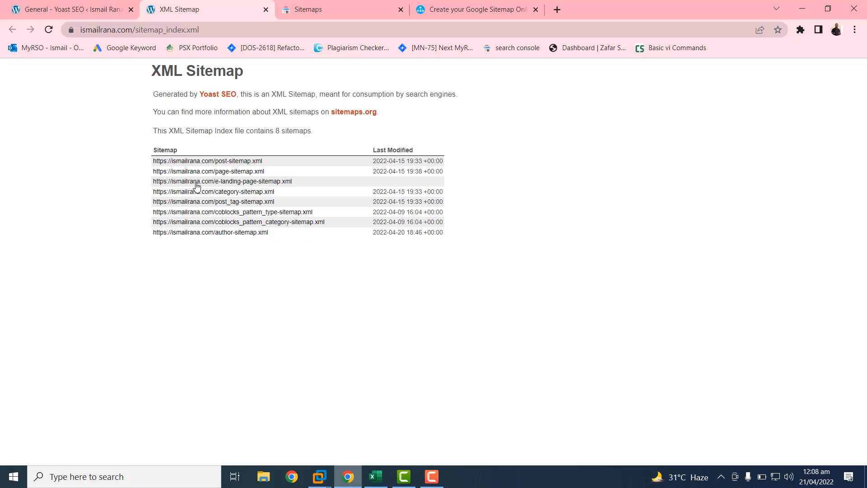
mouse_move(199, 171)
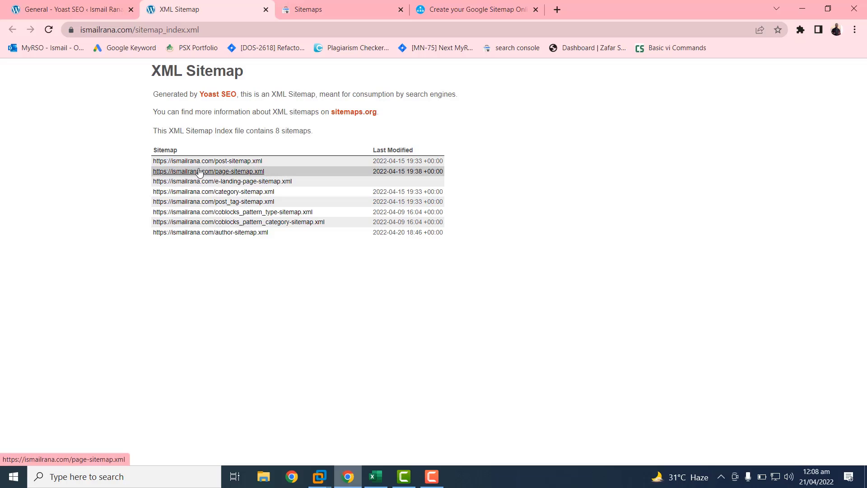
mouse_move(226, 175)
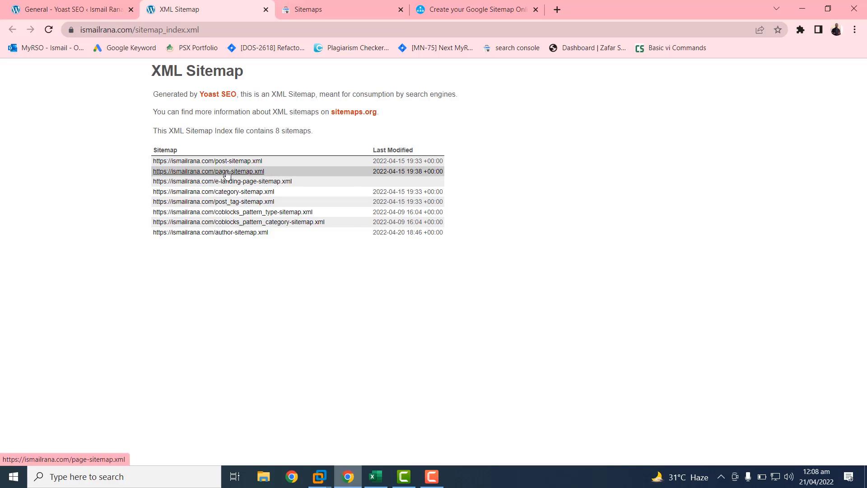
right_click(226, 173)
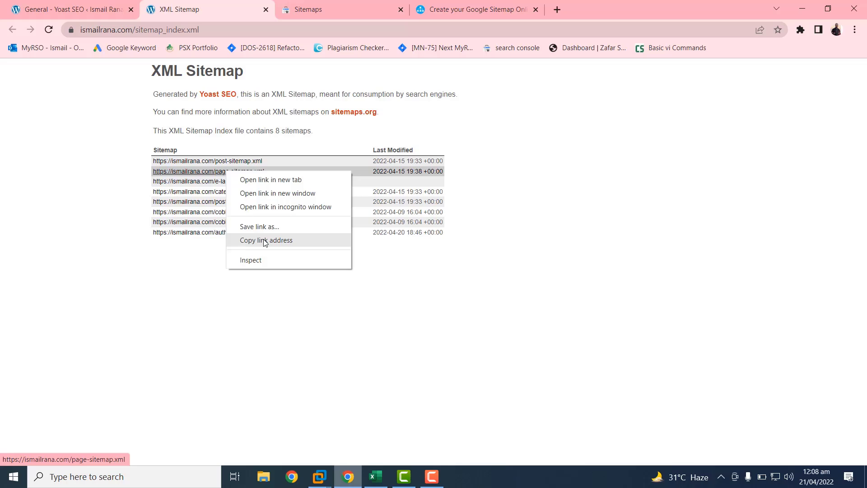
left_click(266, 240)
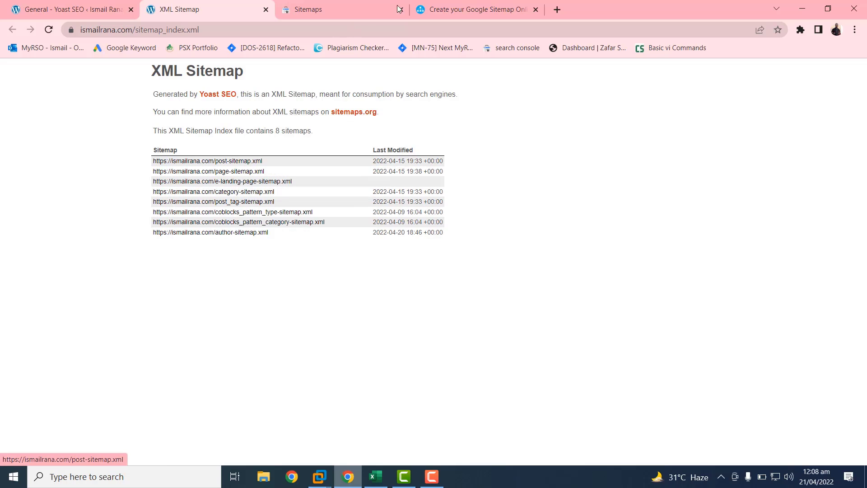
left_click(332, 29)
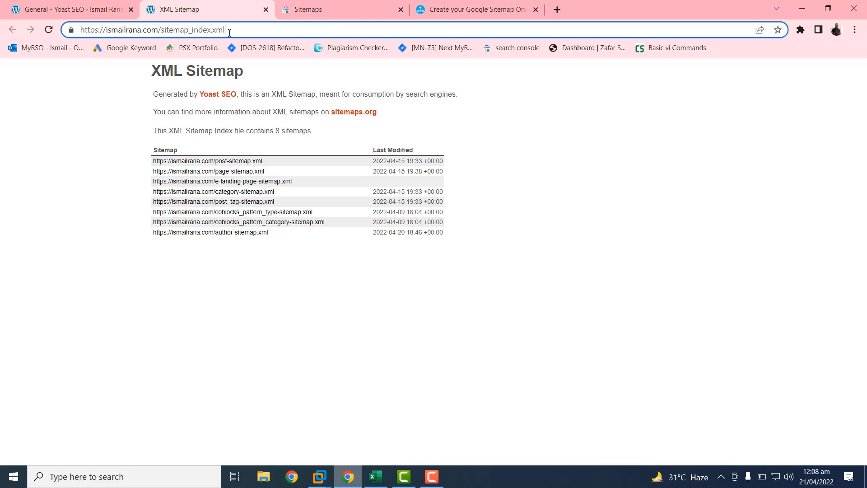
double_click(190, 30)
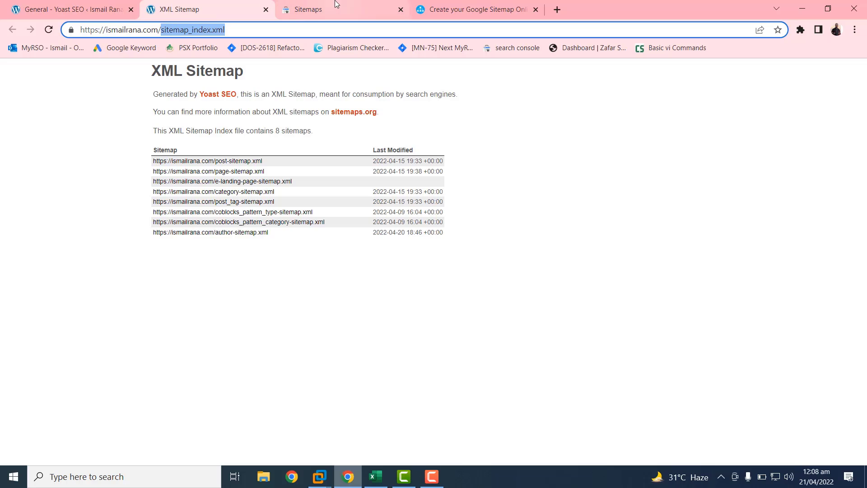
Step: Submit sitemap_index.xml as a new sitemap and dismiss the confirmation
left_click(301, 10)
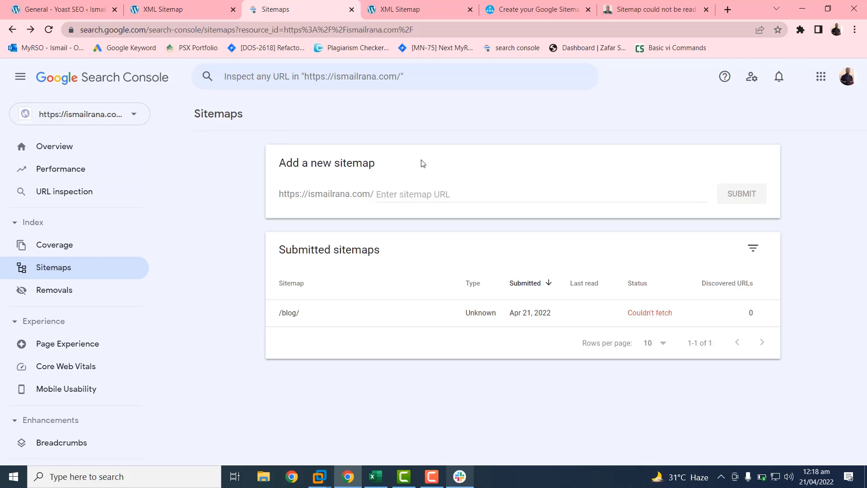
left_click(412, 193)
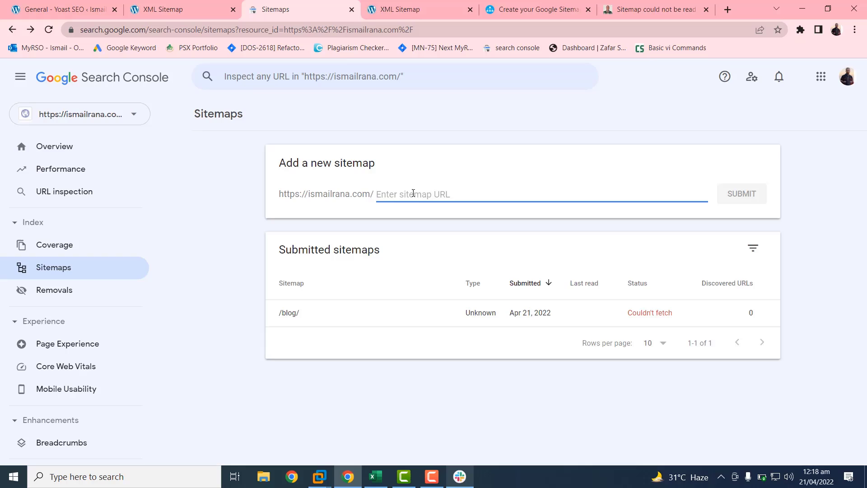
type("sitemap_index.xml")
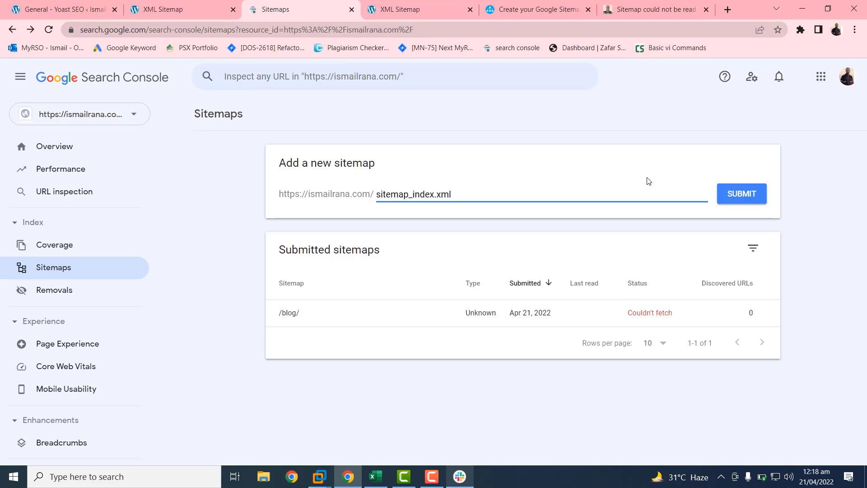
left_click(740, 194)
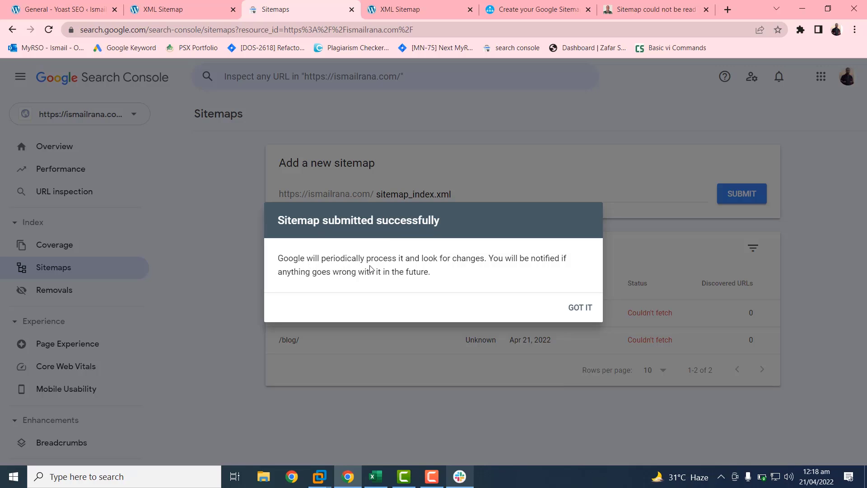
mouse_move(567, 277)
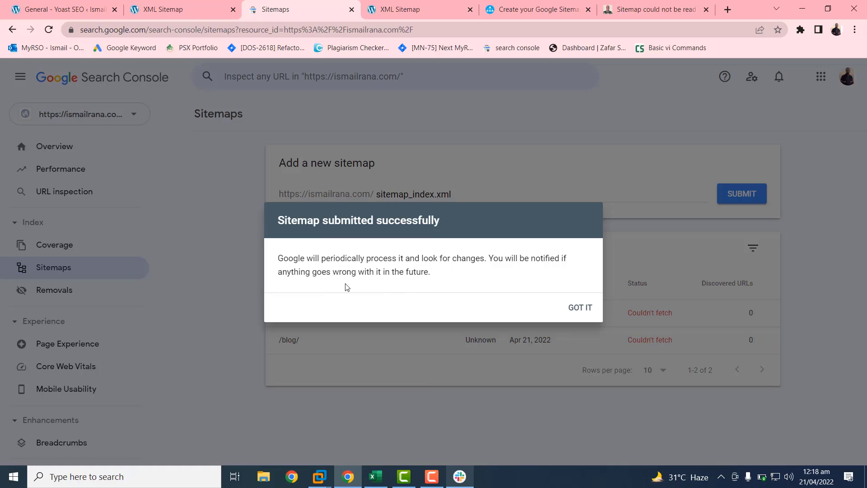
mouse_move(574, 310)
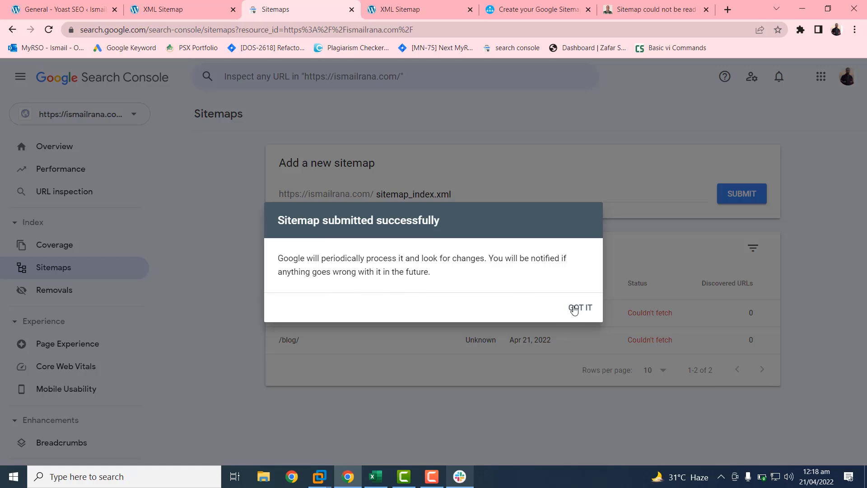
left_click(579, 308)
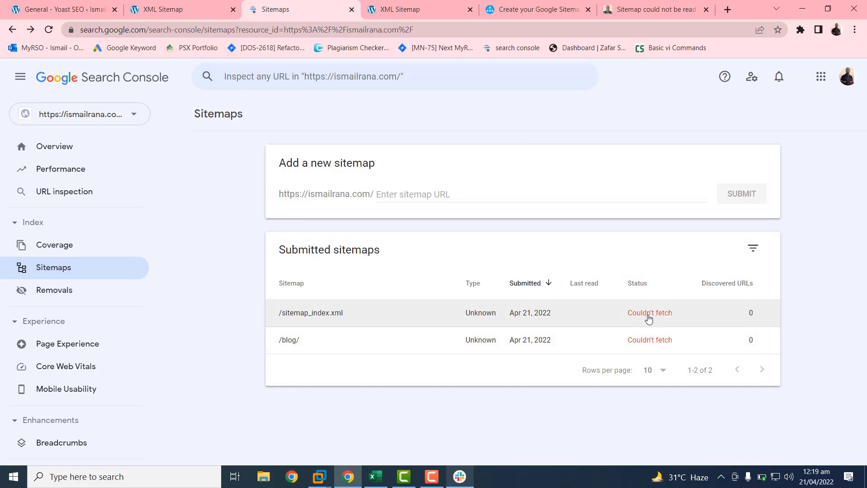
Step: View the sitemap_index.xml 'Sitemap could not be read' details, then return to the sitemap index page
left_click(310, 313)
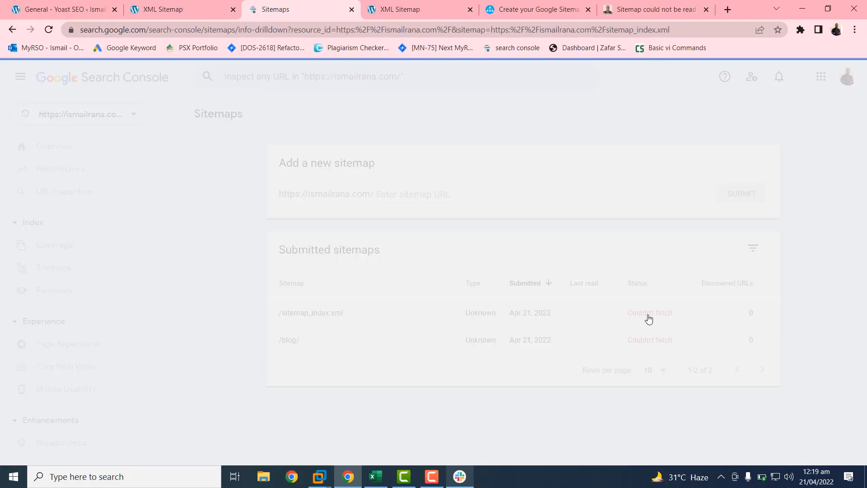
left_click(311, 312)
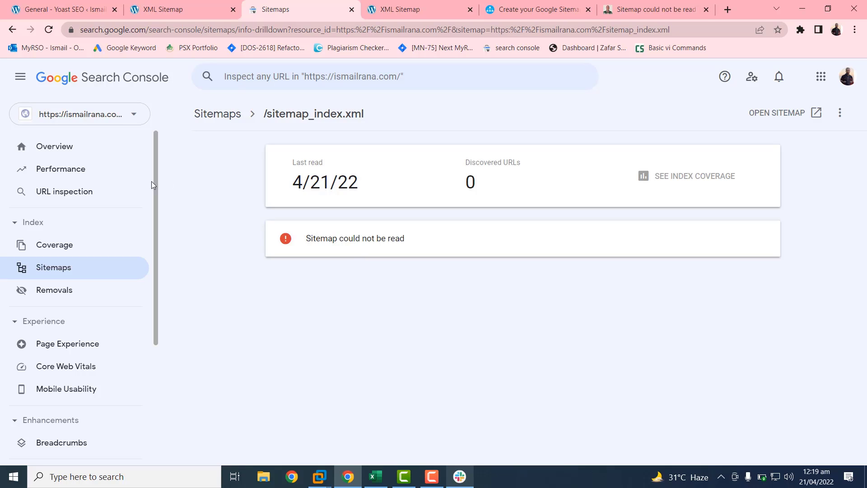
left_click(394, 76)
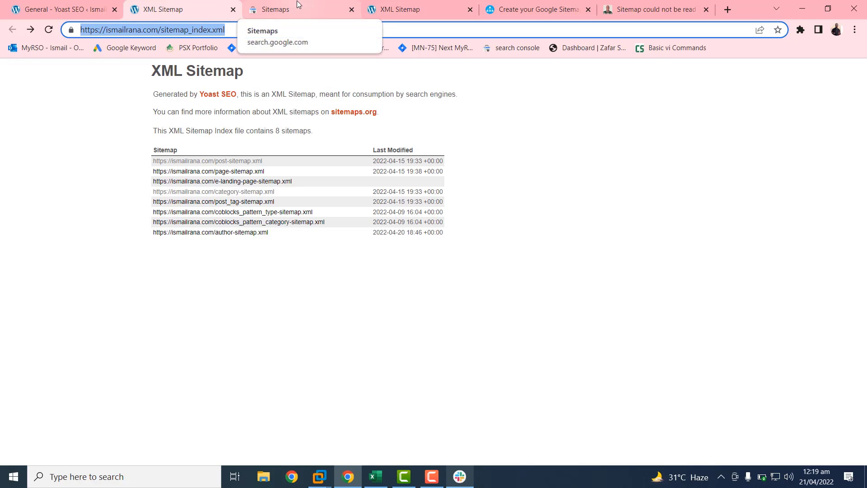
Step: Inspect the sitemap_index.xml URL, which reports 'URL is not on Google'
left_click(301, 10)
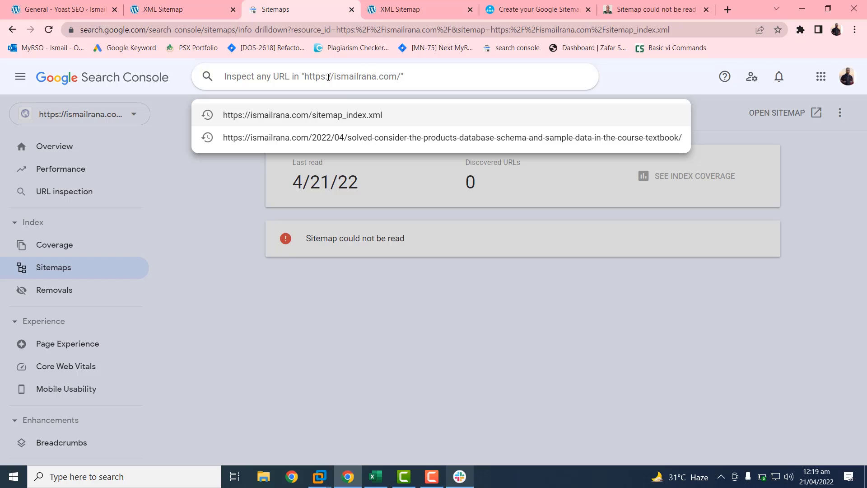
left_click(302, 114)
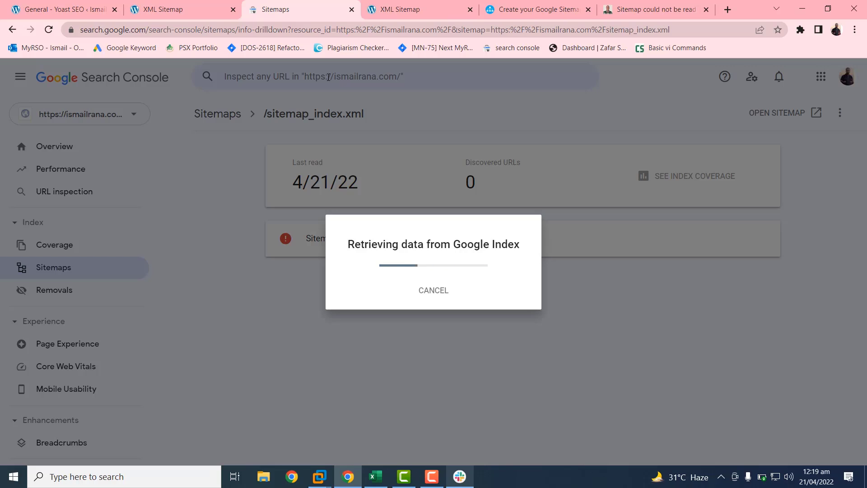
mouse_move(579, 294)
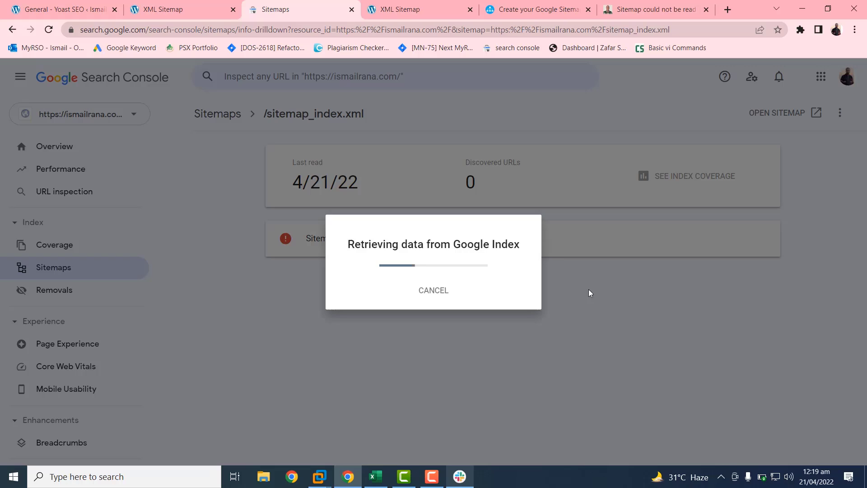
mouse_move(616, 293)
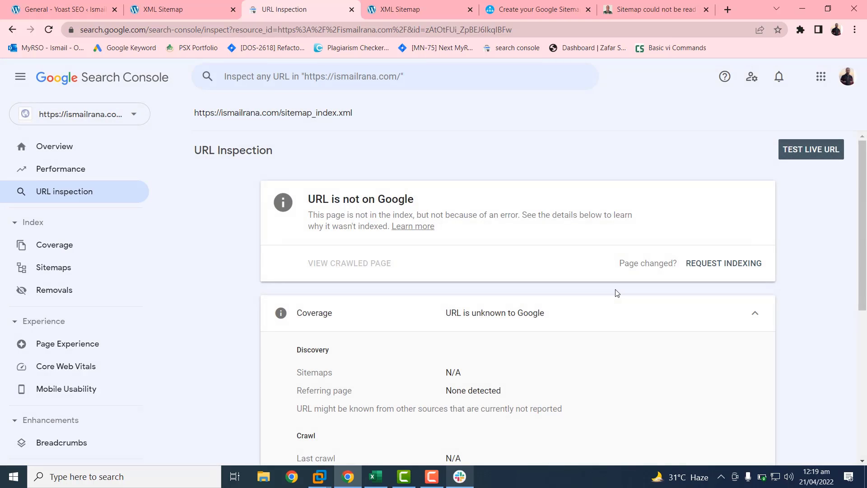
mouse_move(363, 202)
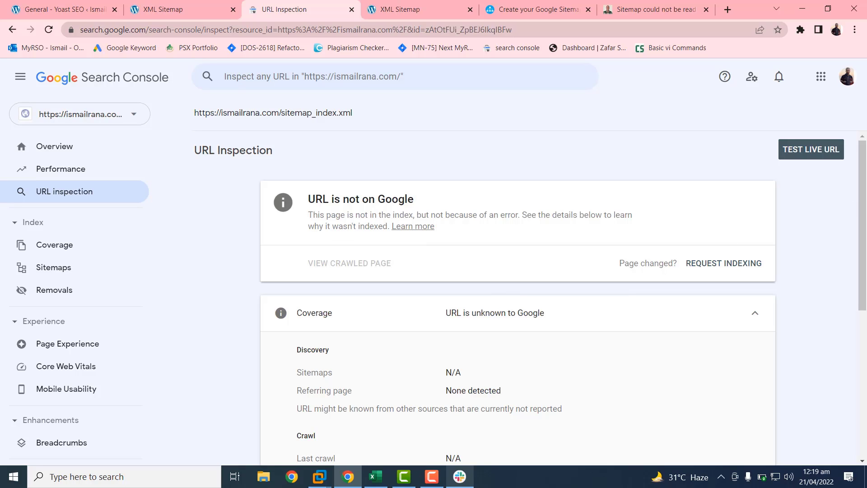
scroll("down", 3)
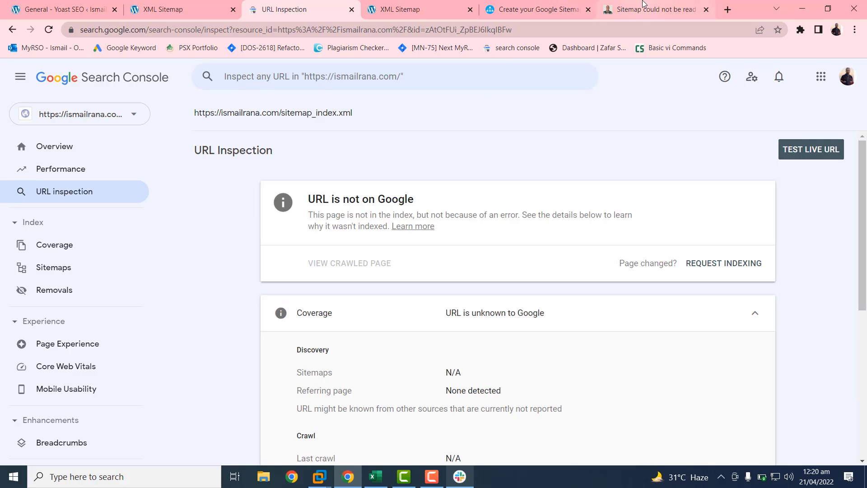
Step: Read the unreadable-sitemaps article down to the 'Sitemap Is not Accessible' section
left_click(653, 10)
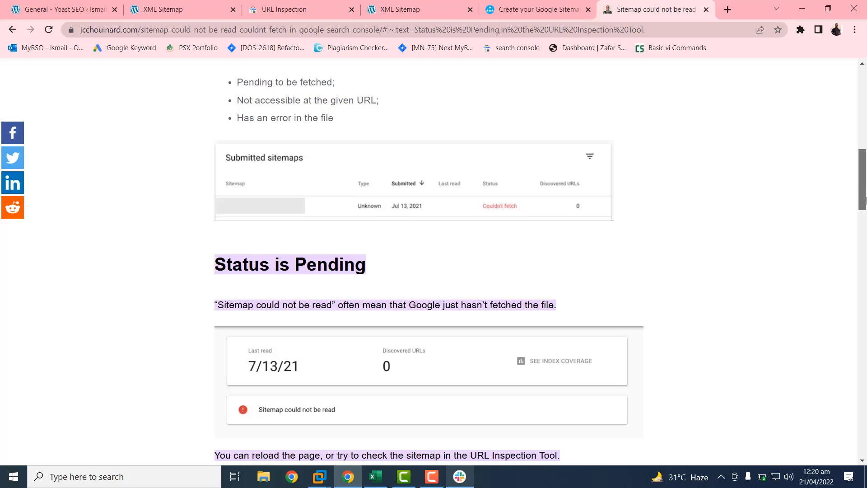
scroll("down", 3)
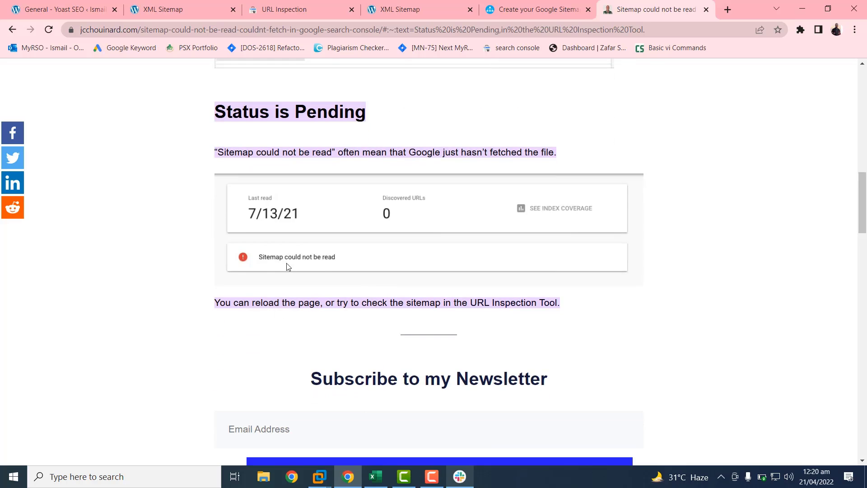
mouse_move(224, 303)
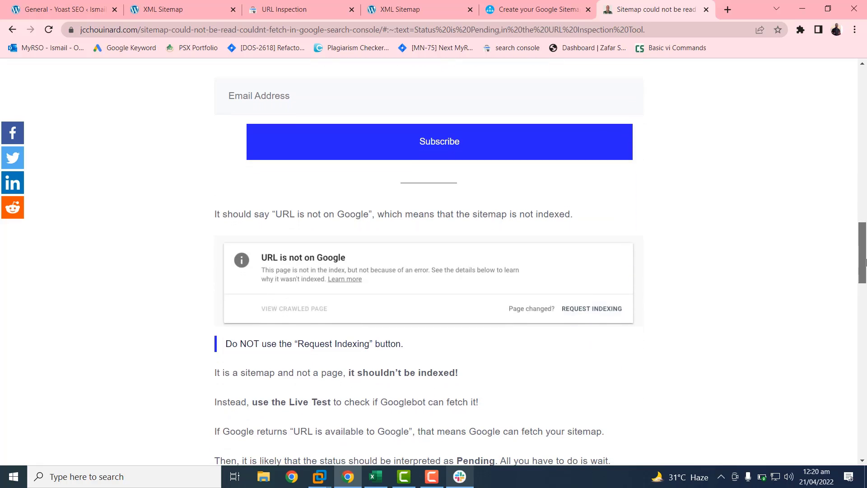
scroll("down", 3)
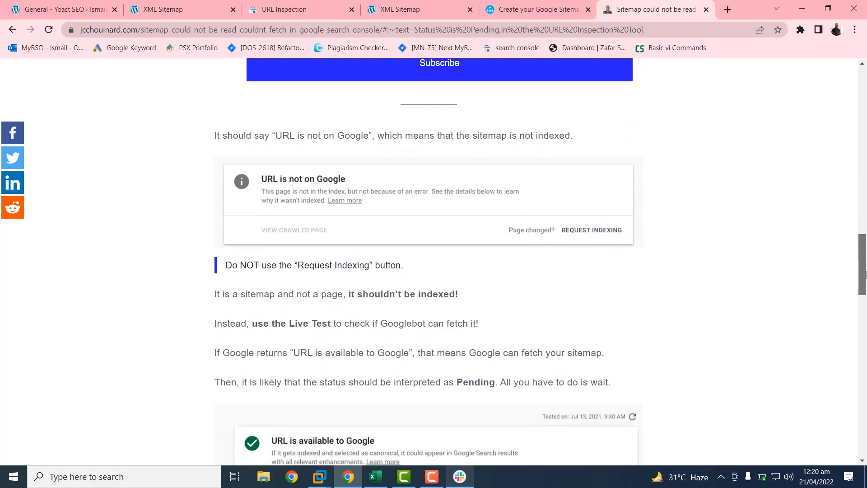
scroll("down", 3)
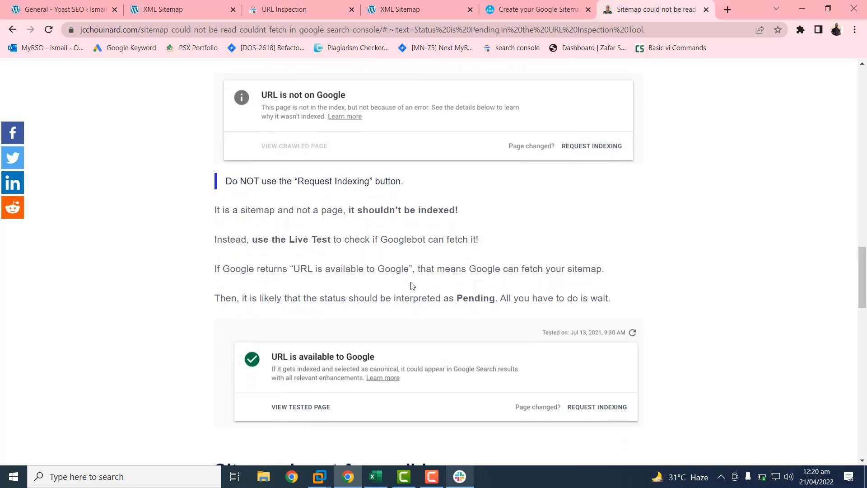
mouse_move(467, 308)
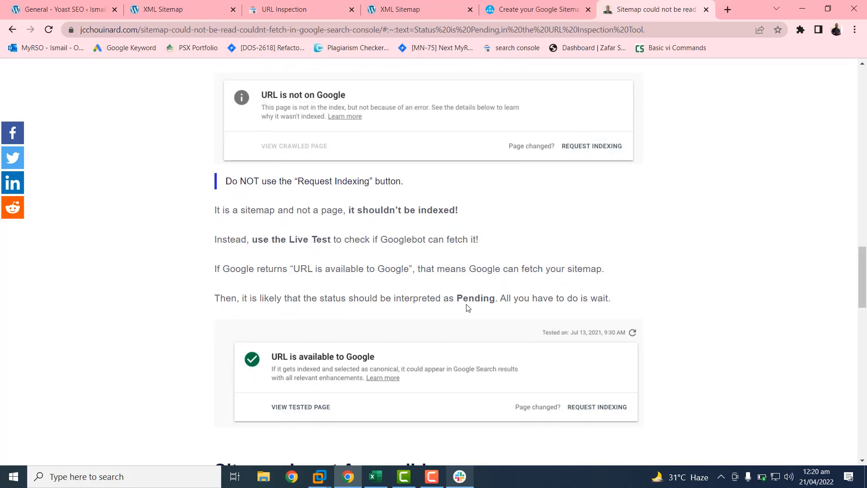
mouse_move(703, 287)
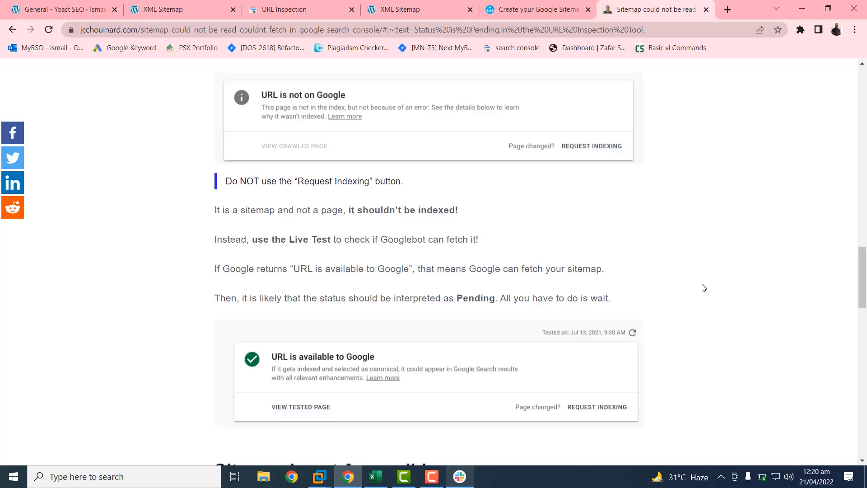
scroll("down", 3)
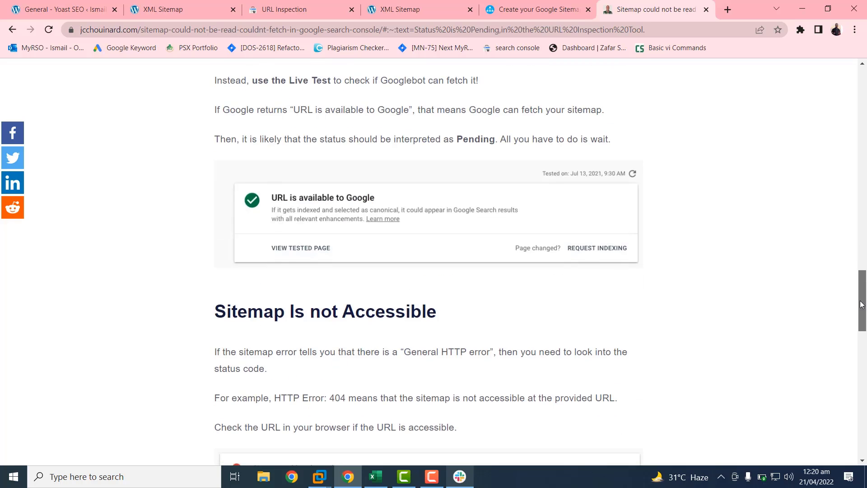
scroll("down", 3)
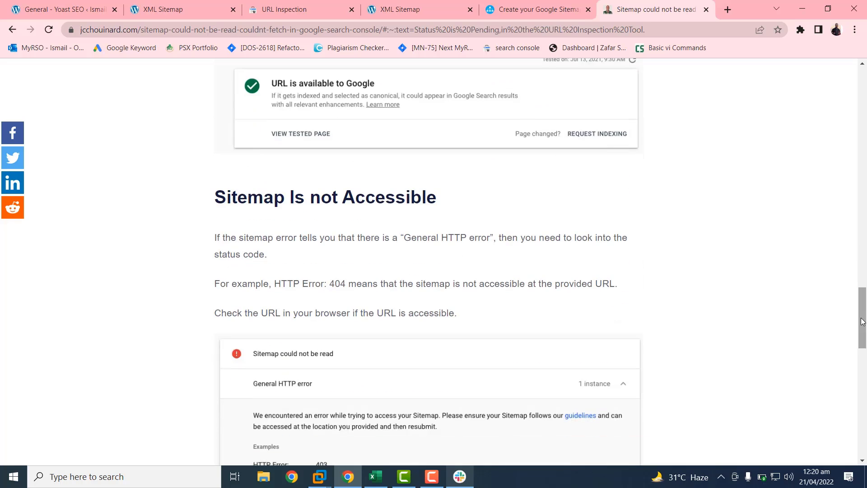
scroll("down", 3)
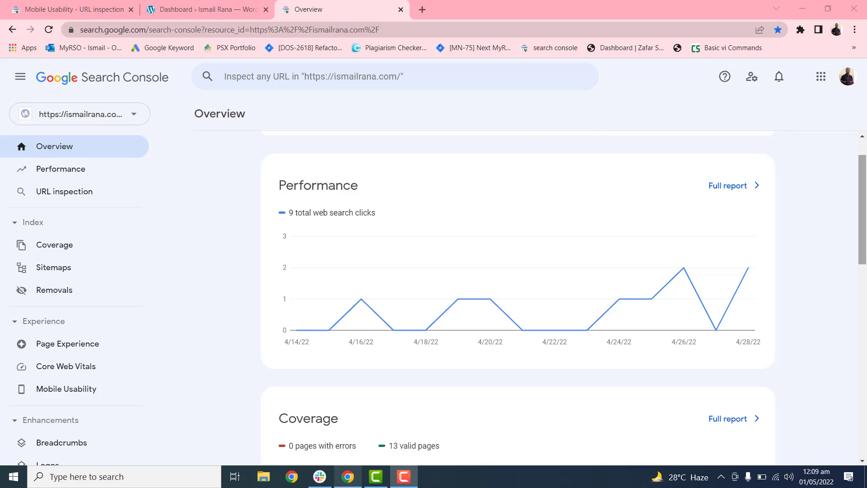
mouse_move(862, 226)
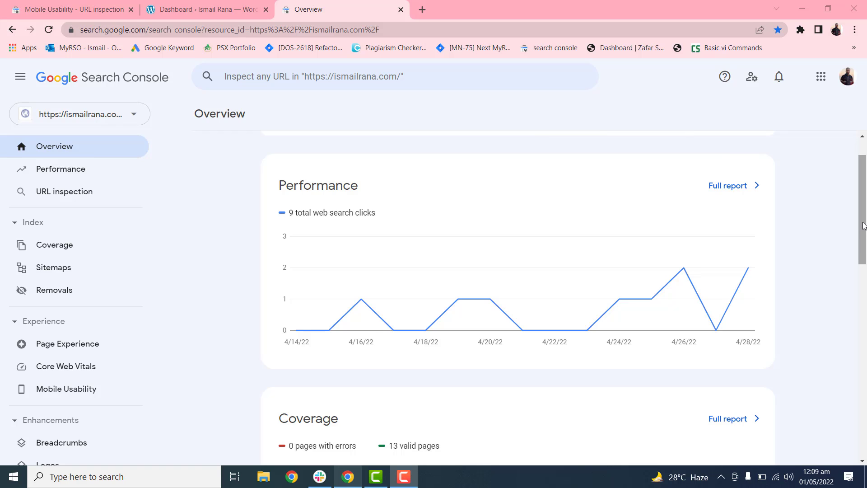
Step: Scroll the Overview to the Experience section showing Mobile Usability results
scroll("down", 3)
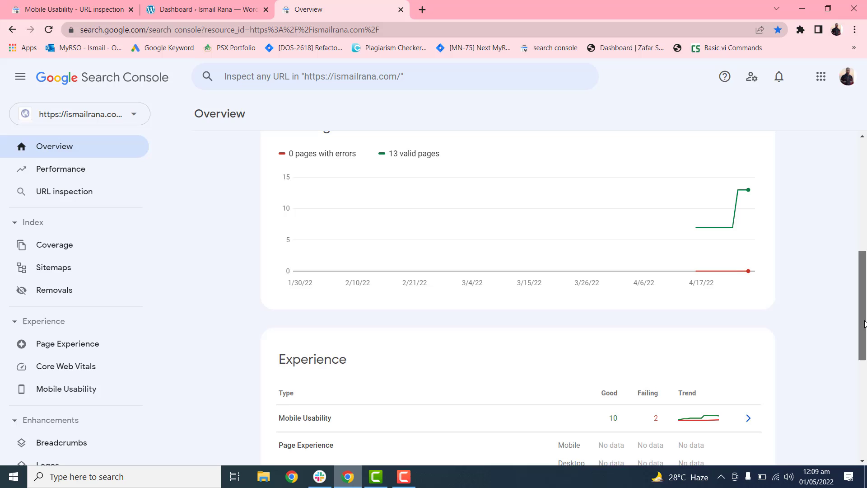
scroll("down", 3)
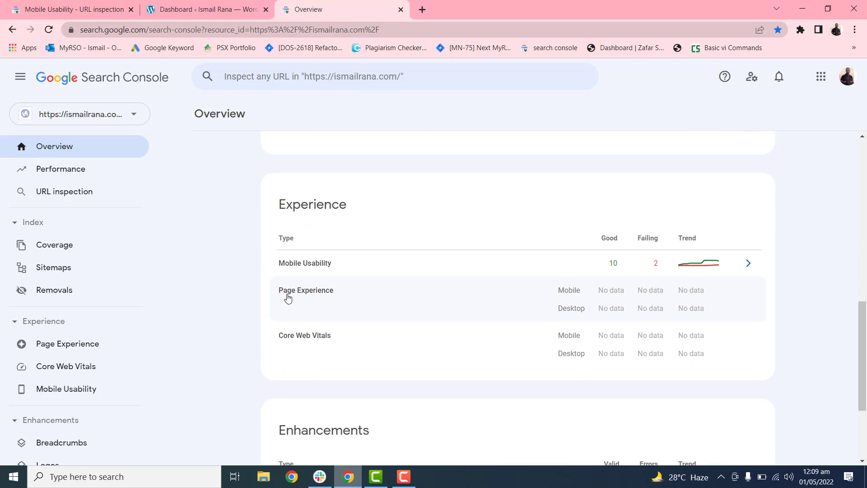
Step: Open Sitemaps under Index and scroll to the five-sitemap Submitted sitemaps table
left_click(54, 267)
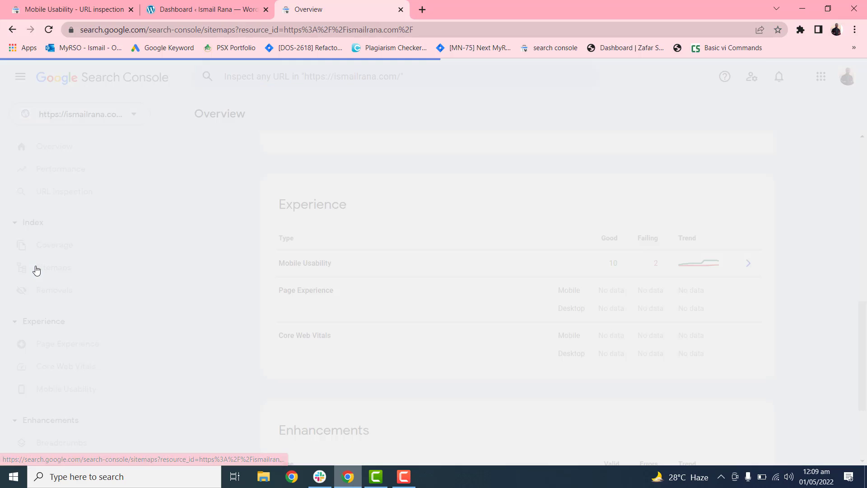
left_click(53, 267)
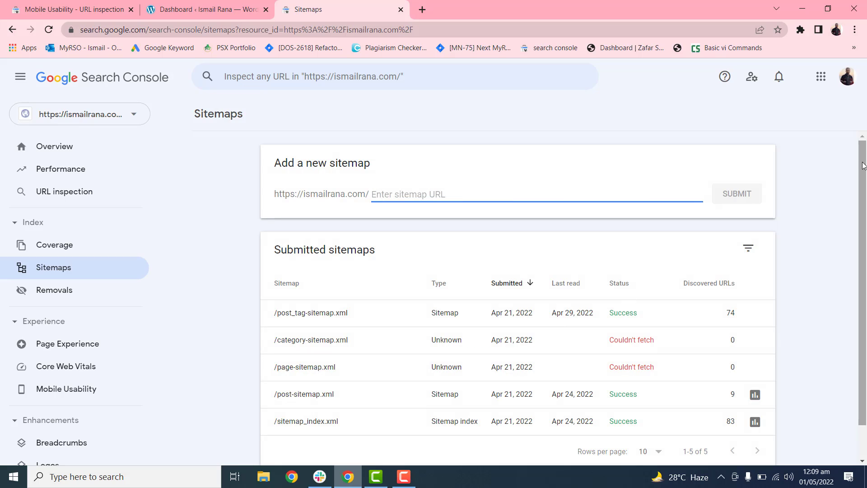
scroll("down", 3)
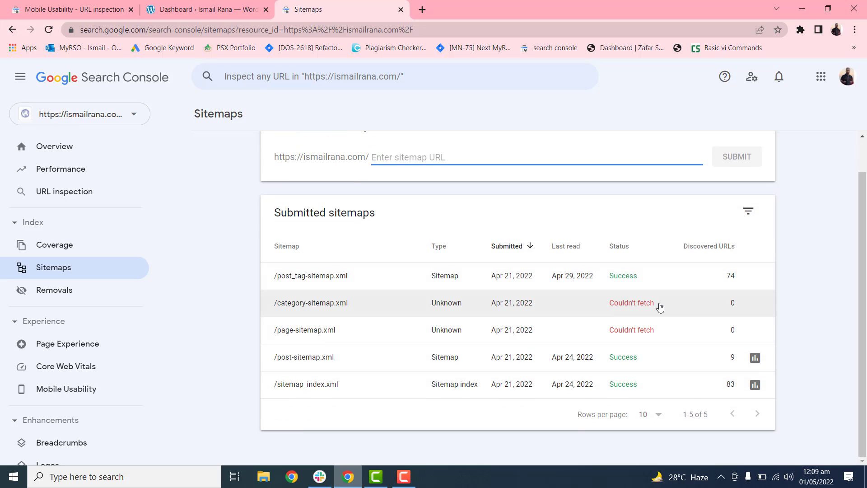
mouse_move(556, 459)
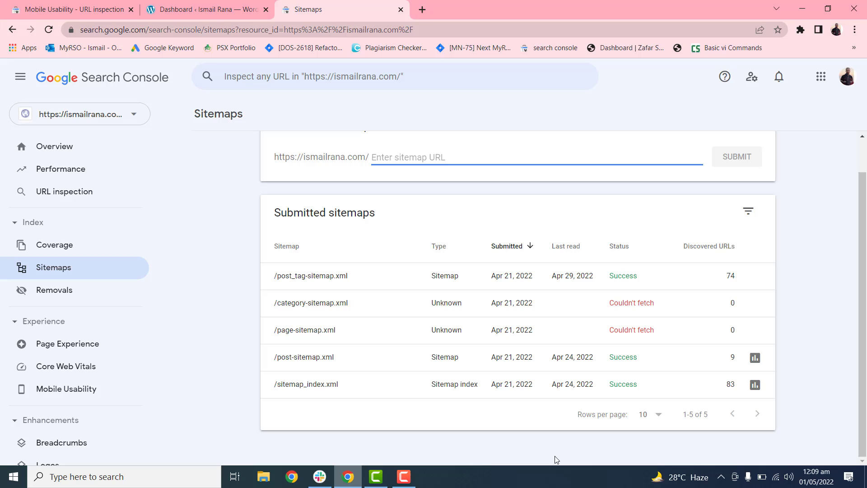
mouse_move(574, 404)
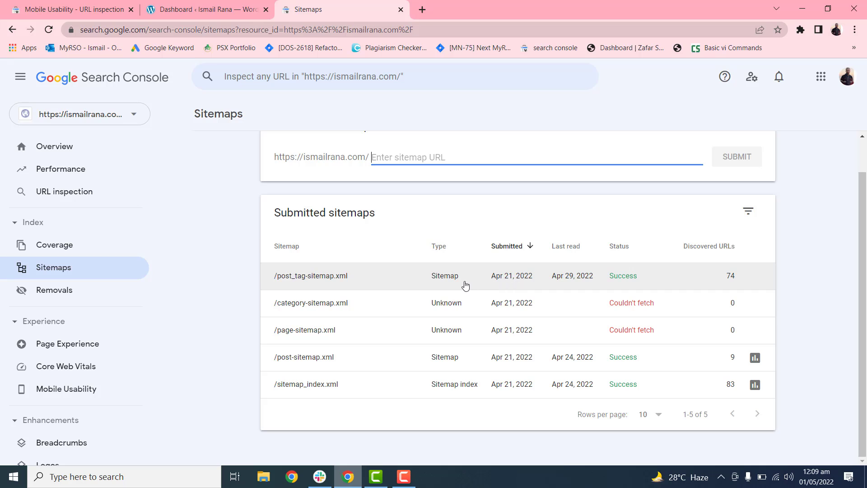
mouse_move(509, 286)
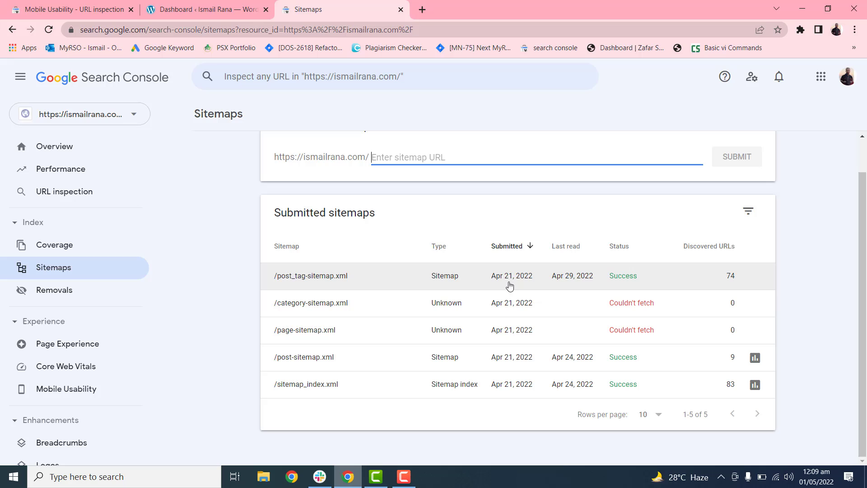
mouse_move(509, 287)
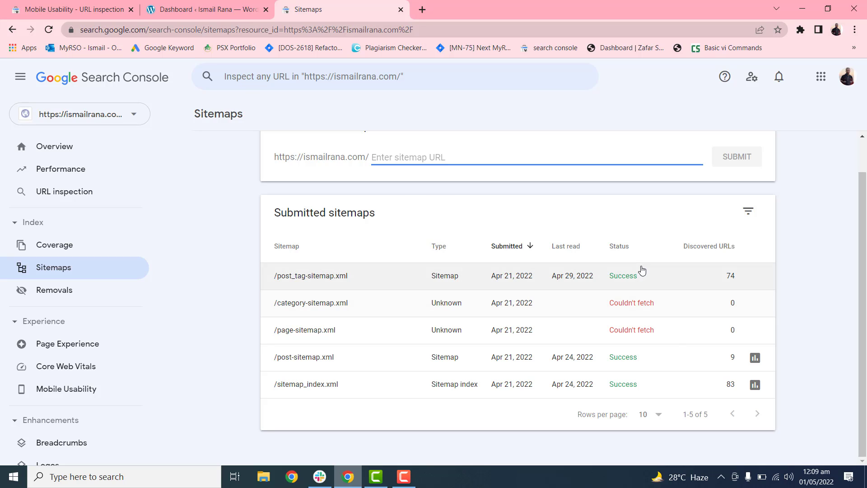
mouse_move(633, 278)
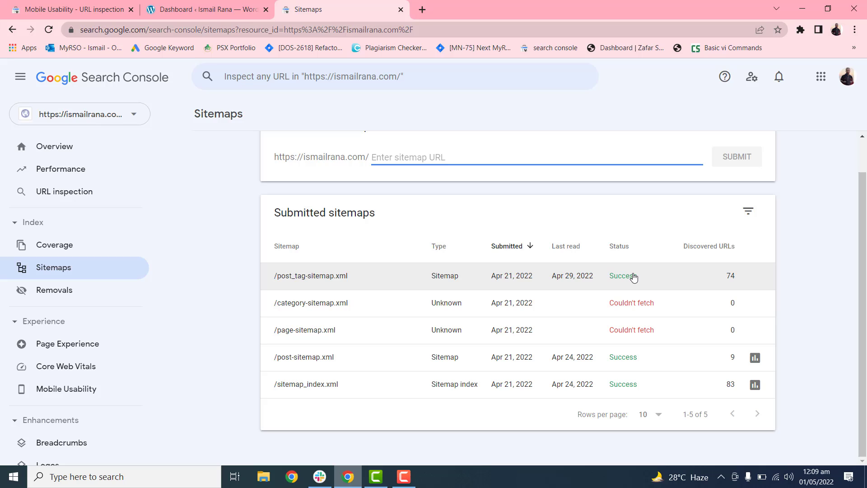
mouse_move(448, 279)
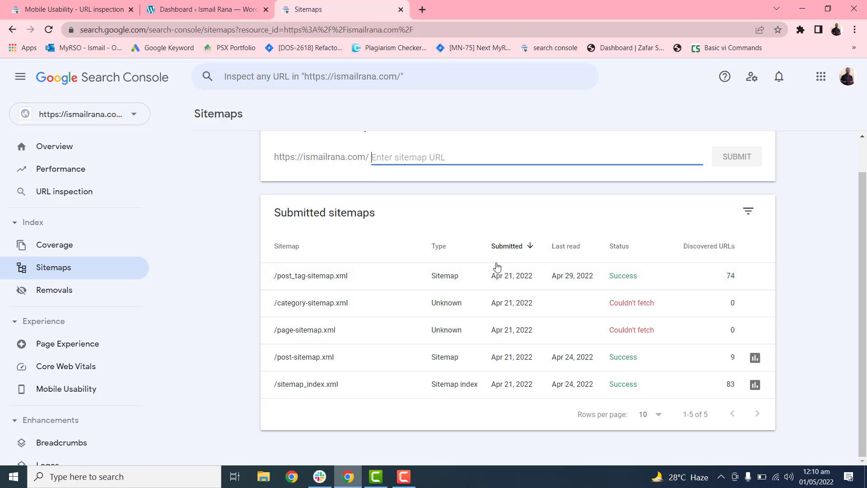
mouse_move(617, 276)
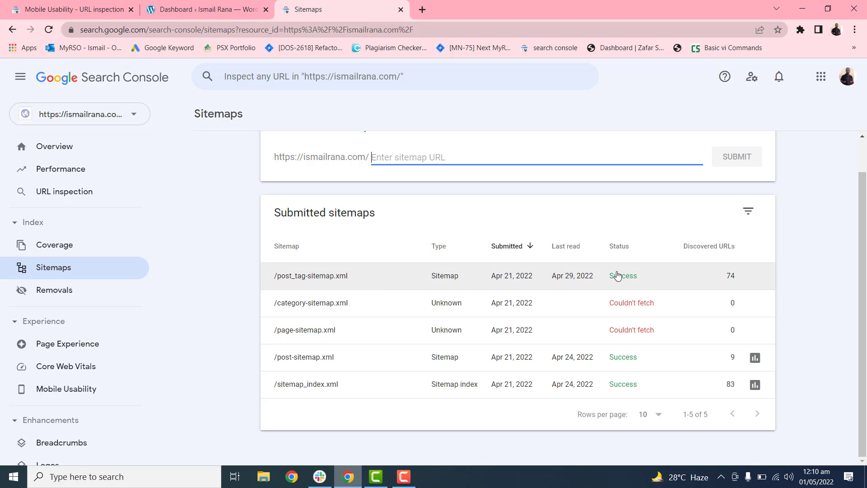
mouse_move(555, 335)
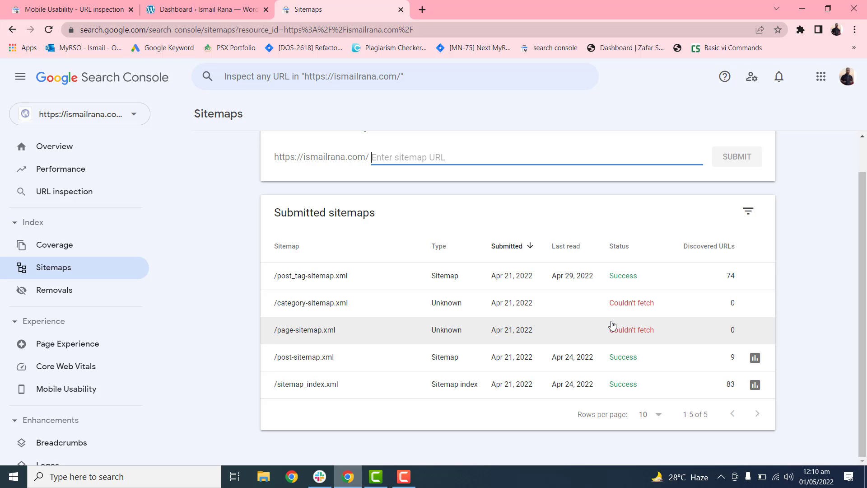
mouse_move(641, 308)
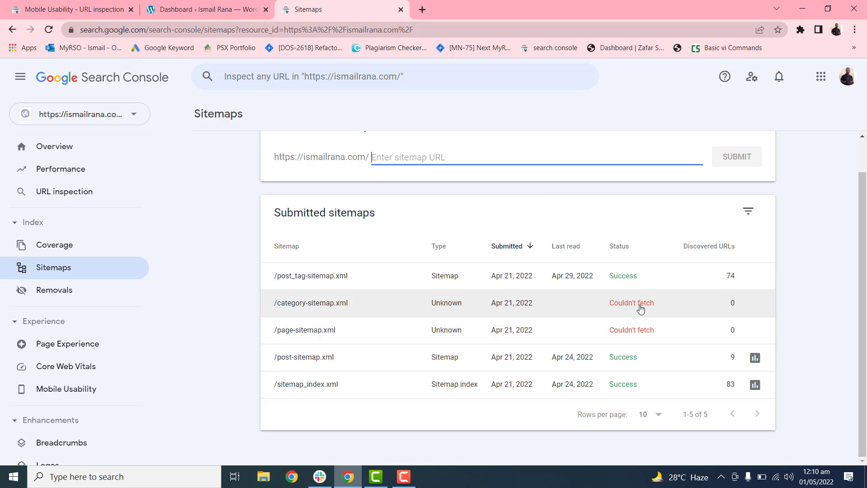
mouse_move(617, 282)
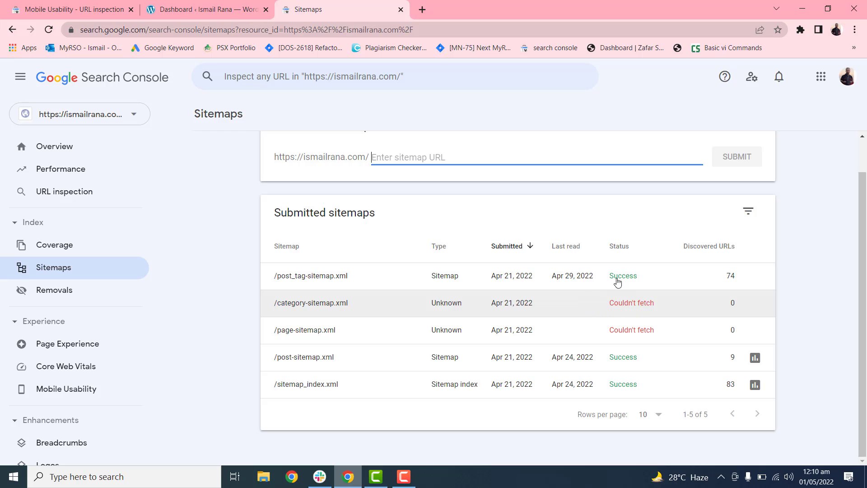
mouse_move(570, 314)
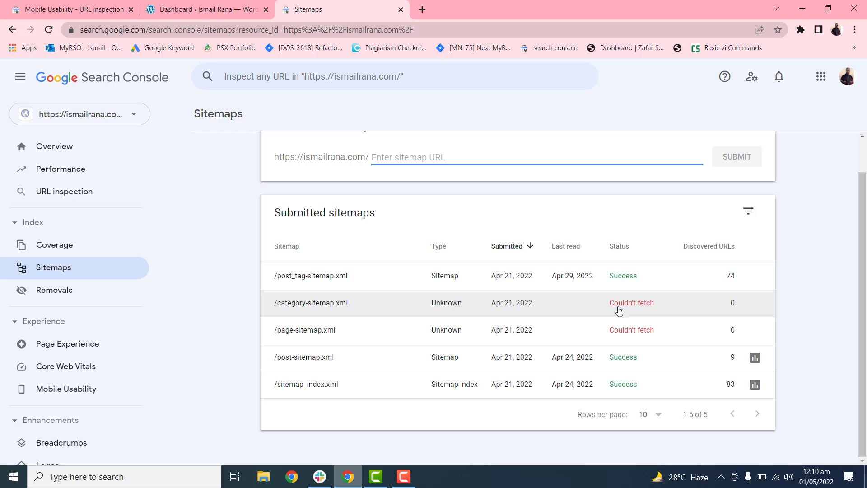
mouse_move(593, 307)
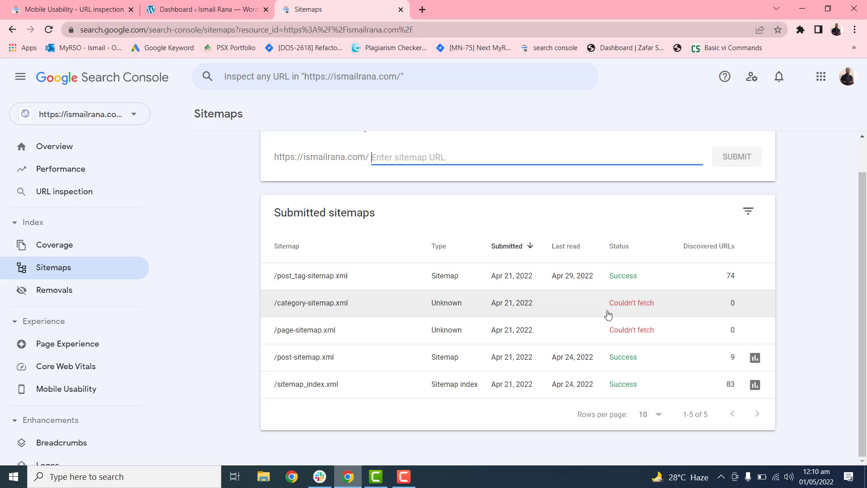
mouse_move(576, 356)
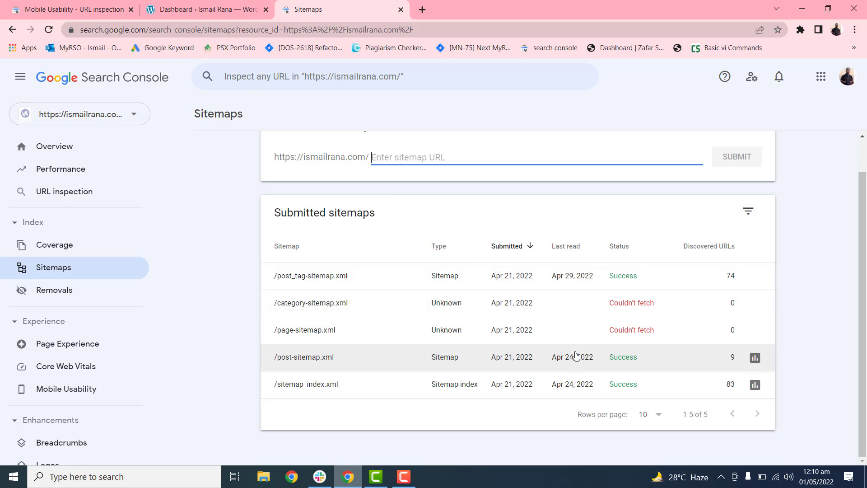
mouse_move(629, 305)
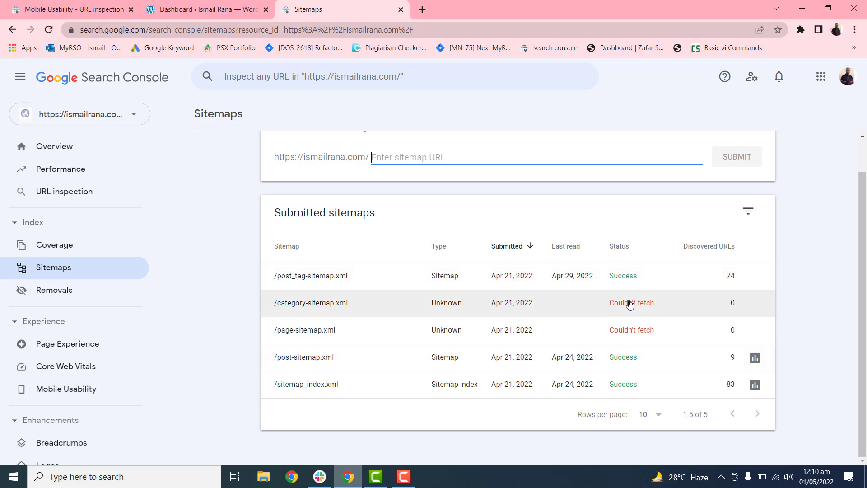
mouse_move(591, 316)
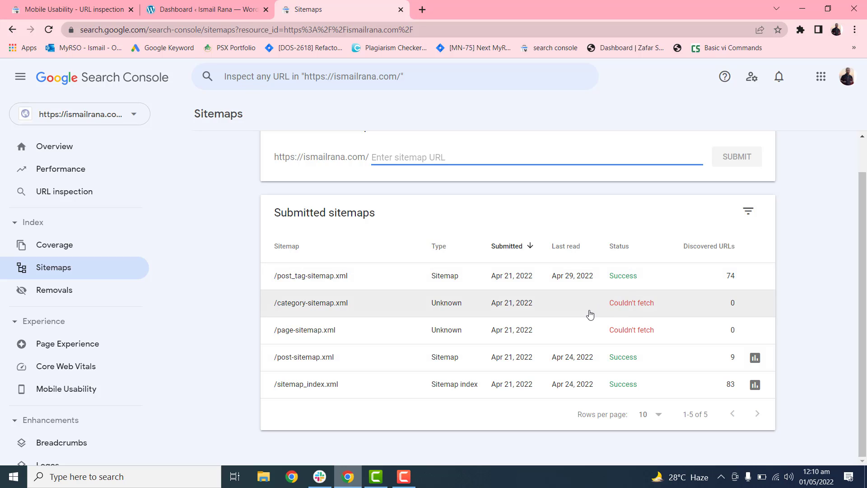